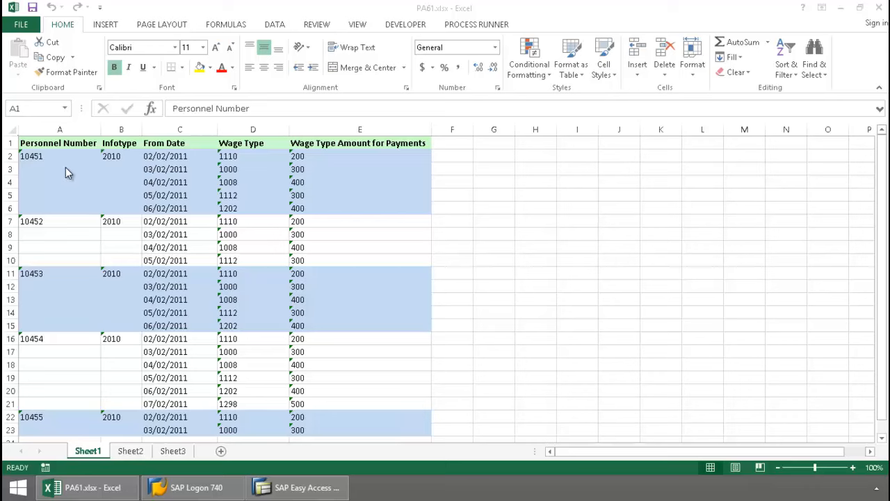
mouse_move(178, 264)
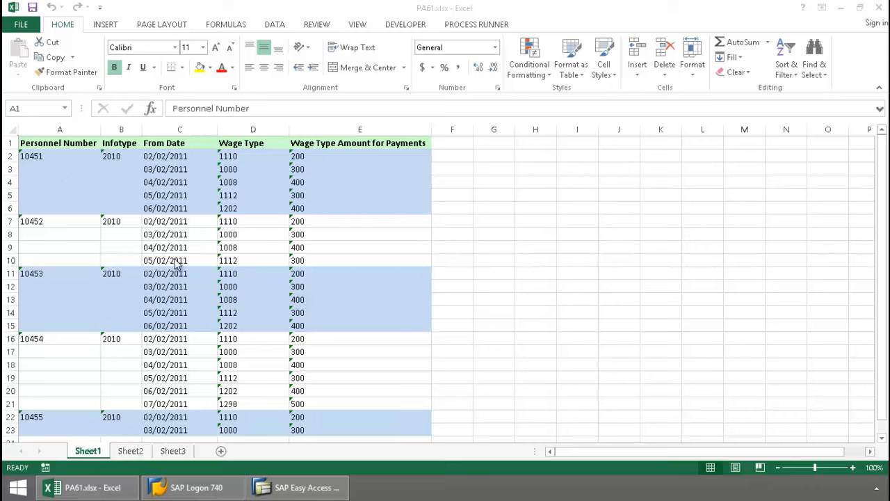
mouse_move(320, 178)
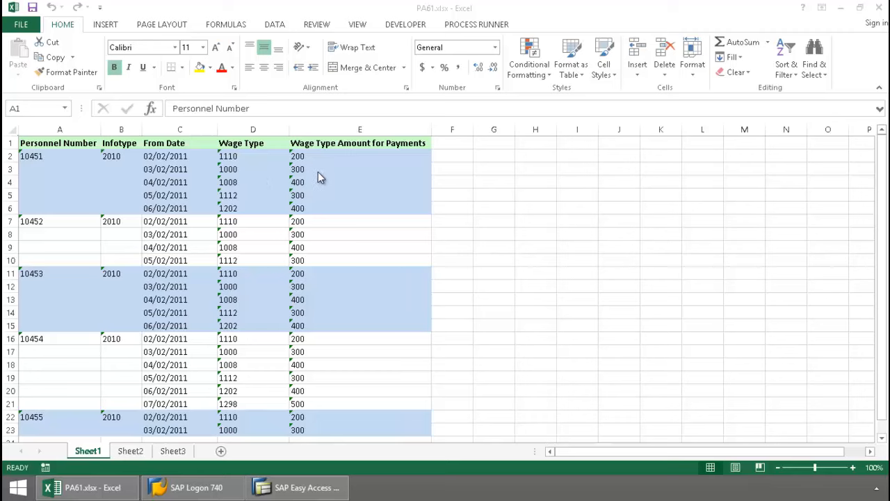
mouse_move(467, 66)
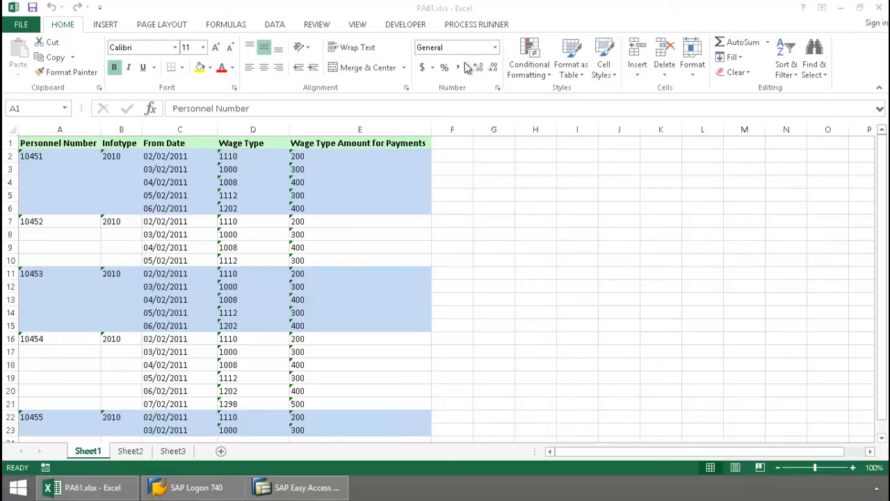
- Start the PA61 upload run from Process Runner in the already open SAP GUI session
left_click(475, 23)
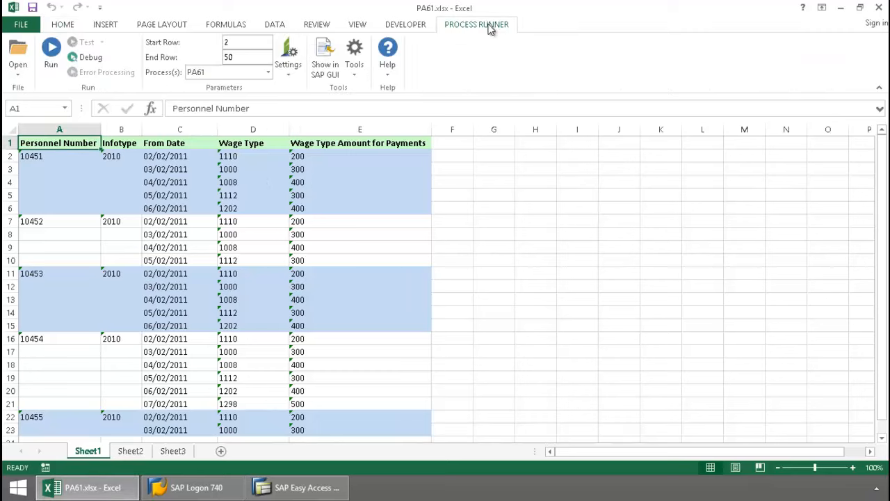
left_click(50, 49)
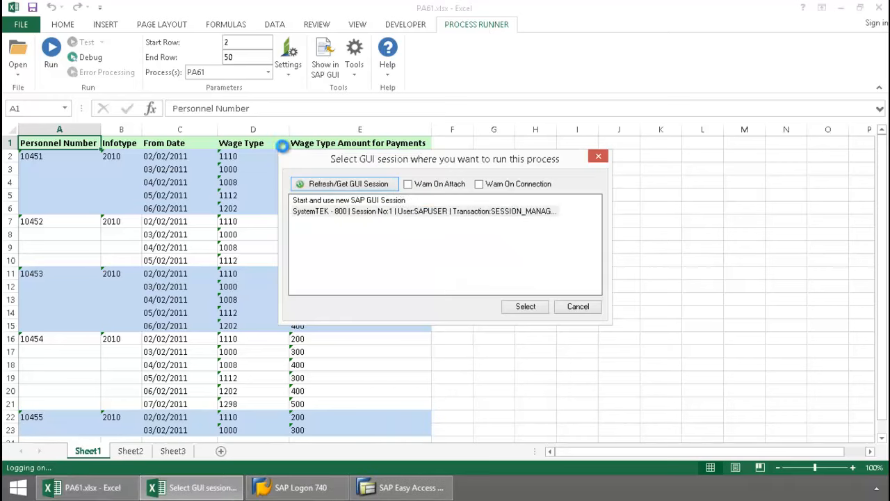
left_click(423, 212)
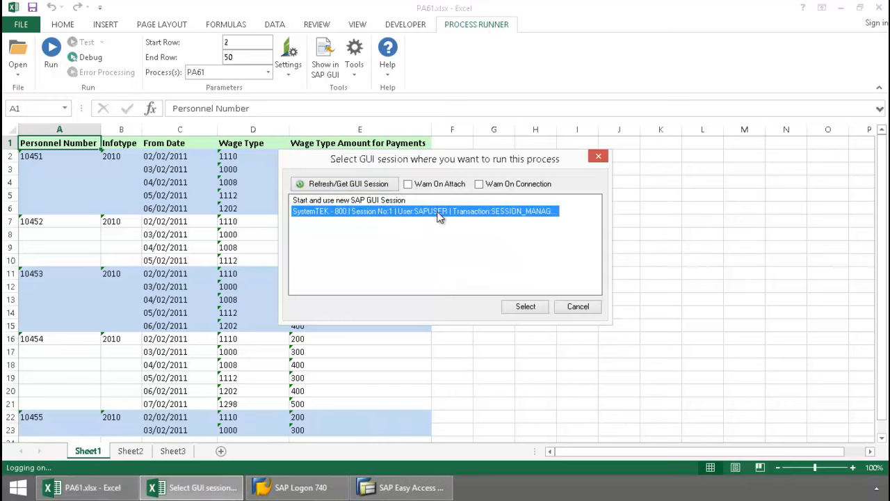
left_click(526, 306)
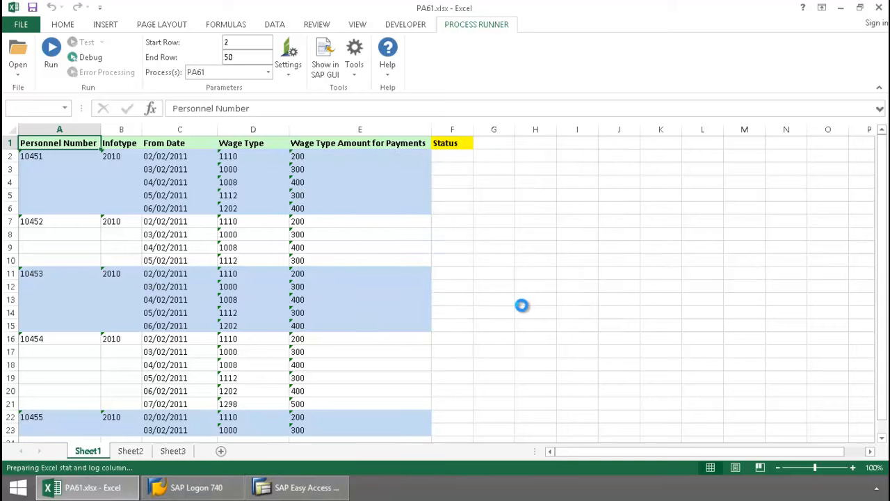
mouse_move(523, 303)
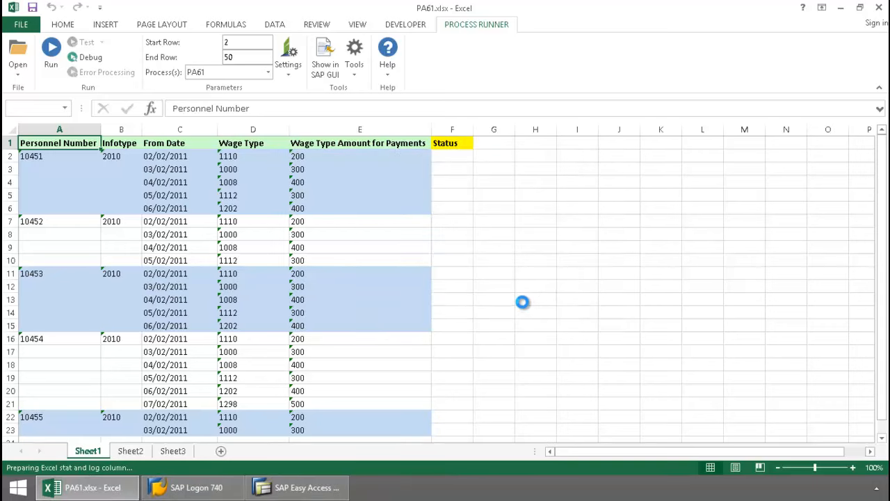
- Let the upload post records in SAP Maintain Time Data with the Run Status window hidden
left_click(50, 50)
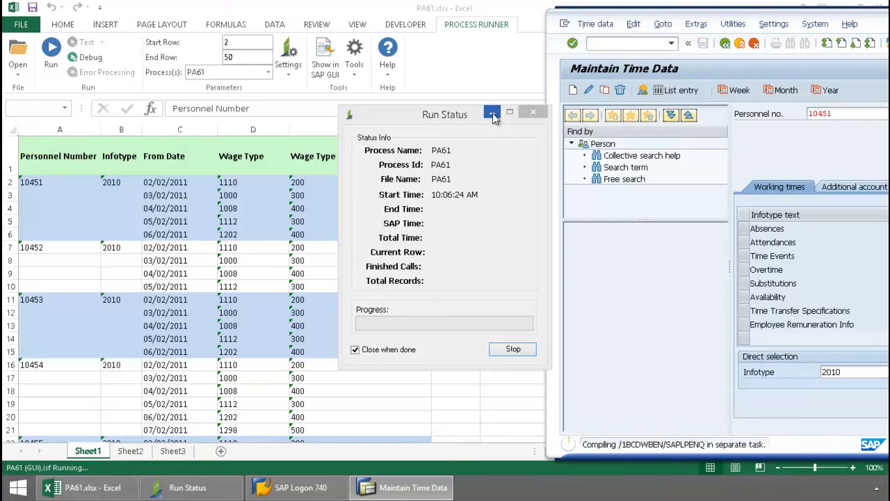
left_click(493, 111)
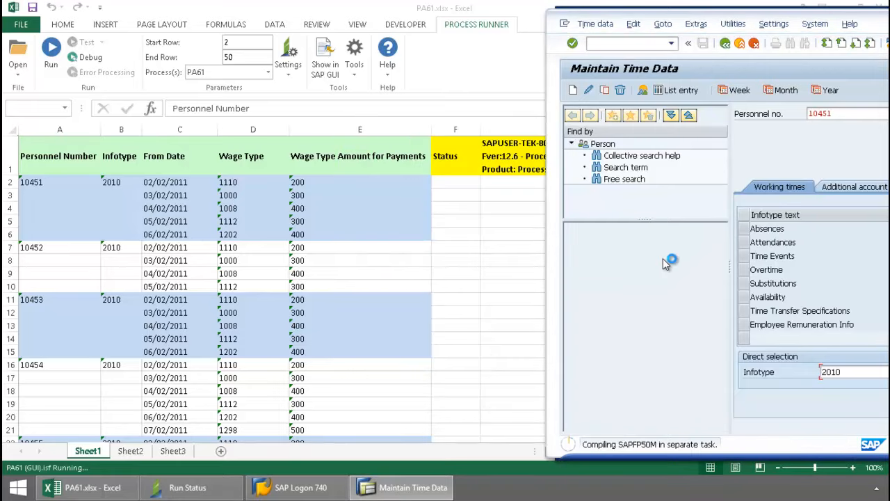
left_click(801, 324)
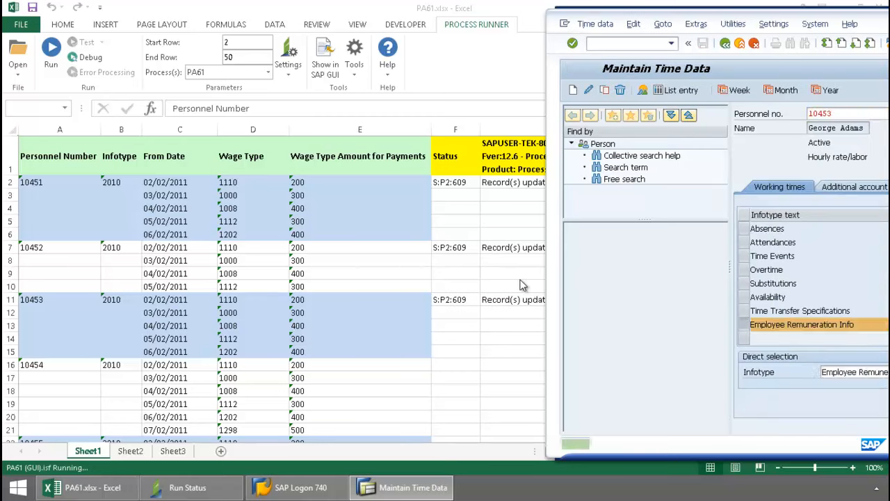
- Review the returned Record(s) updated messages and bring SAP Maintain Time Data forward
double_click(801, 324)
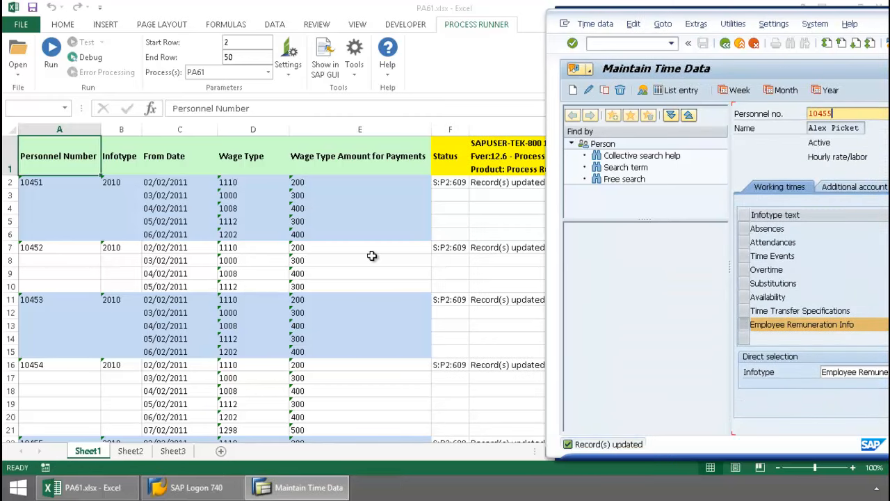
mouse_move(375, 257)
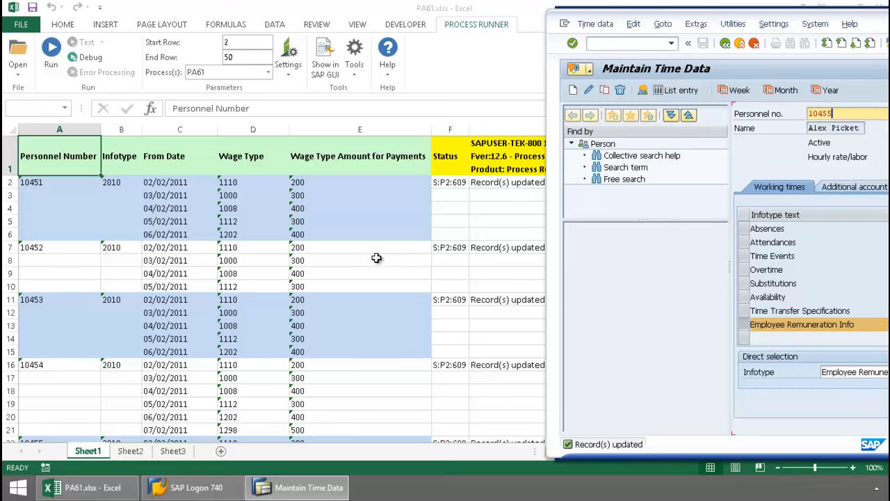
mouse_move(240, 242)
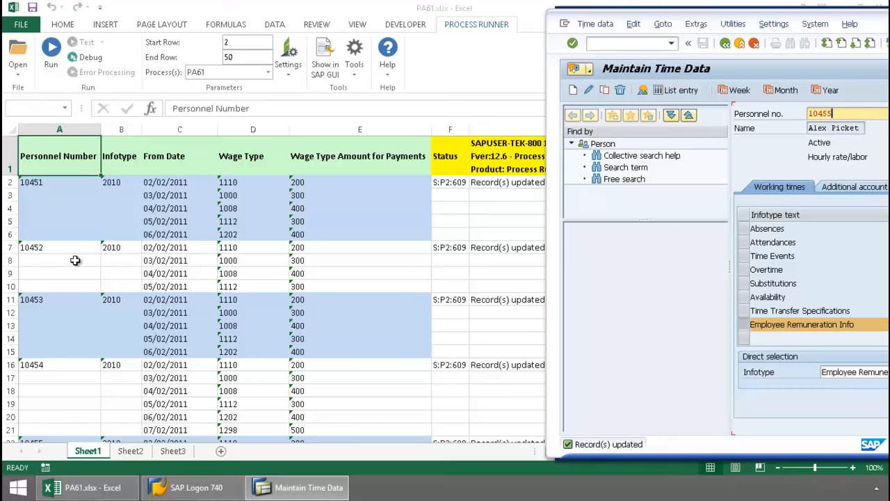
mouse_move(189, 260)
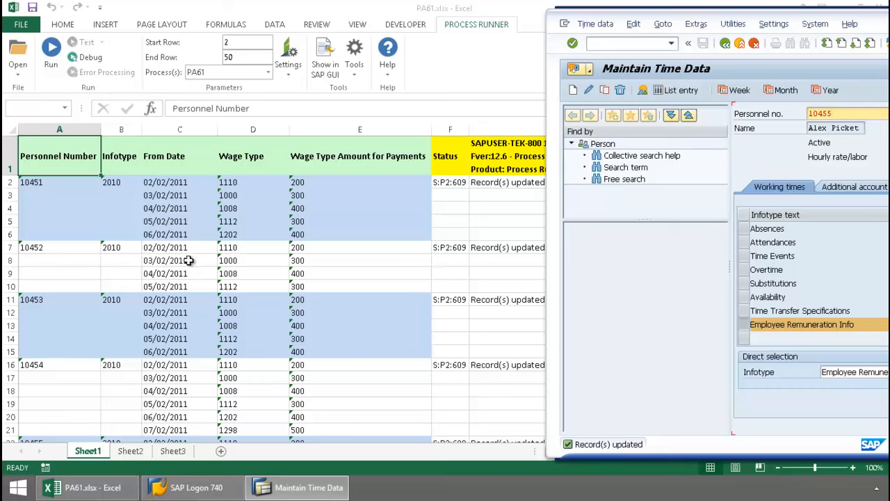
mouse_move(50, 199)
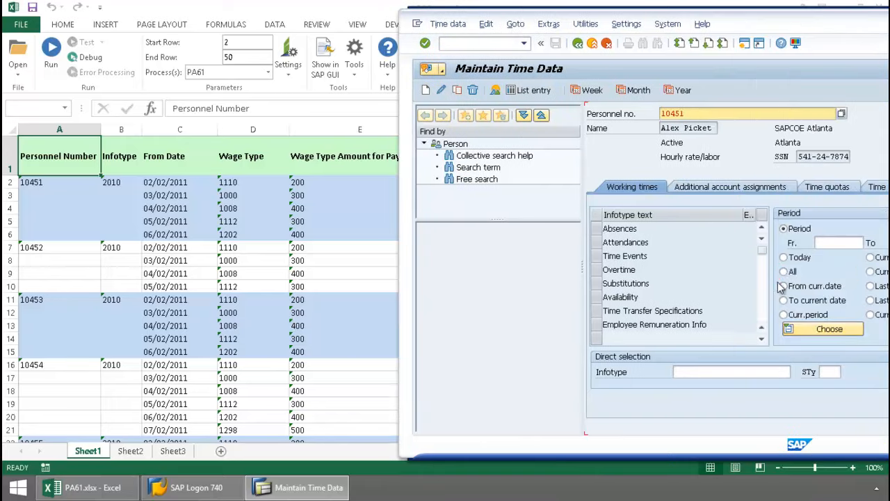
- View employee 10451's Employee Remuneration Info to verify wage types 1202, 1008 and 1110
left_click(784, 271)
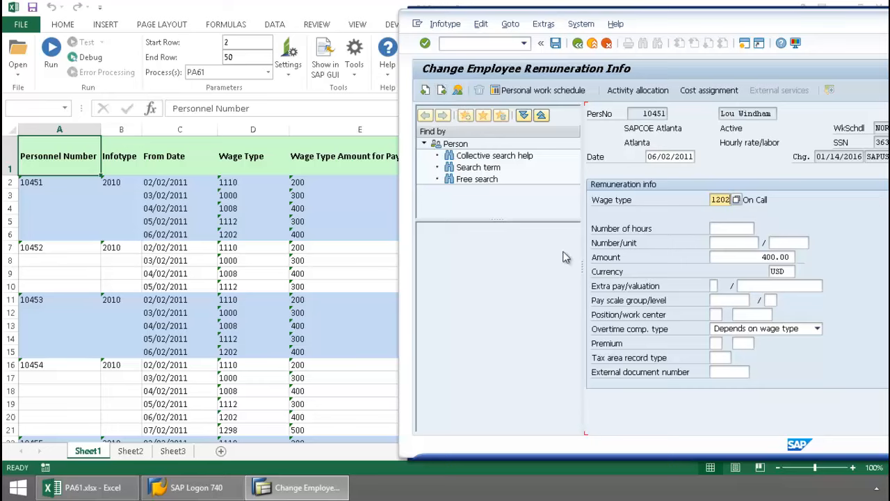
mouse_move(723, 272)
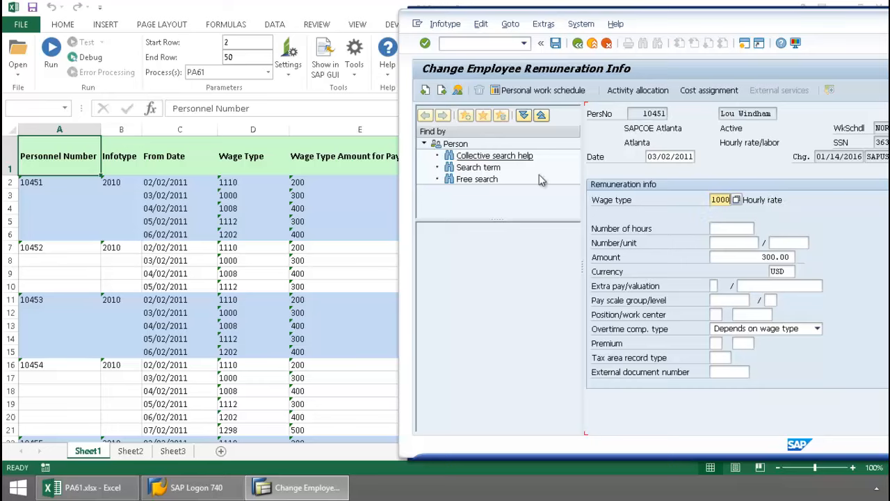
mouse_move(784, 222)
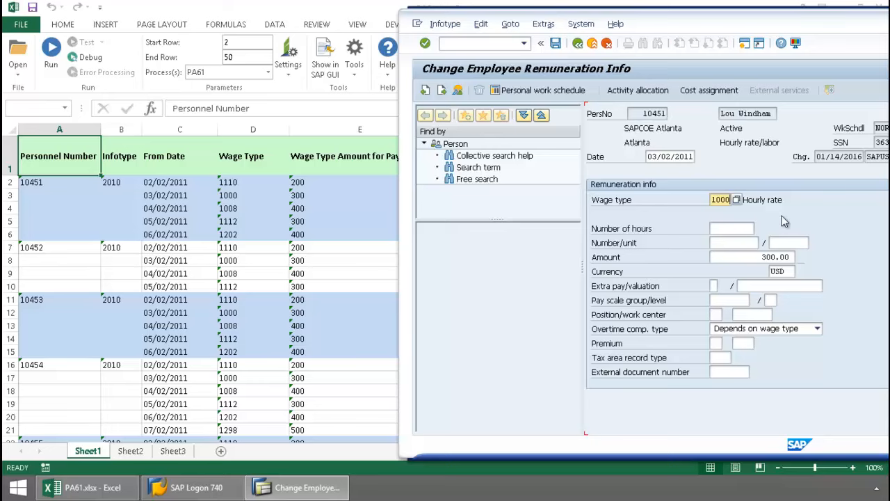
mouse_move(798, 272)
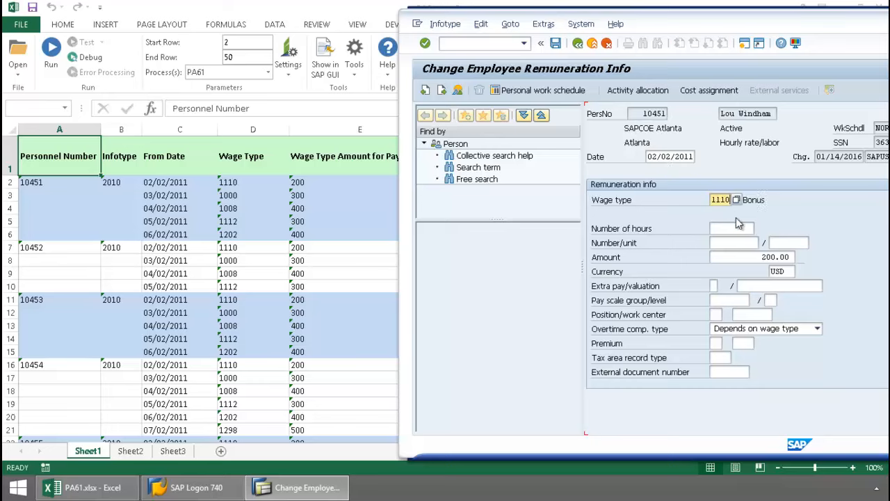
mouse_move(739, 269)
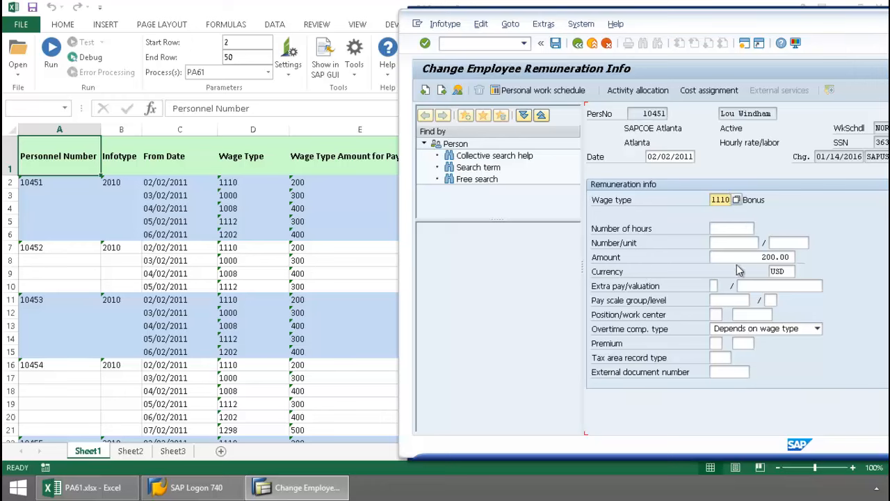